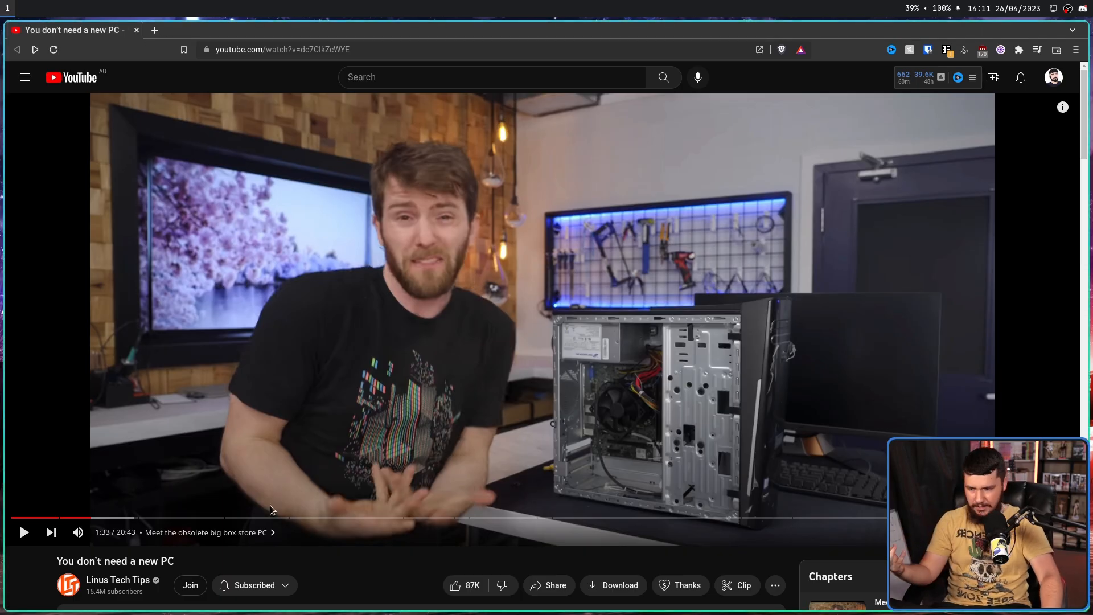
# Scrub the LTT video to the Atlas OS chapter at 16:02, then back near the start.
pyautogui.click(332, 520)
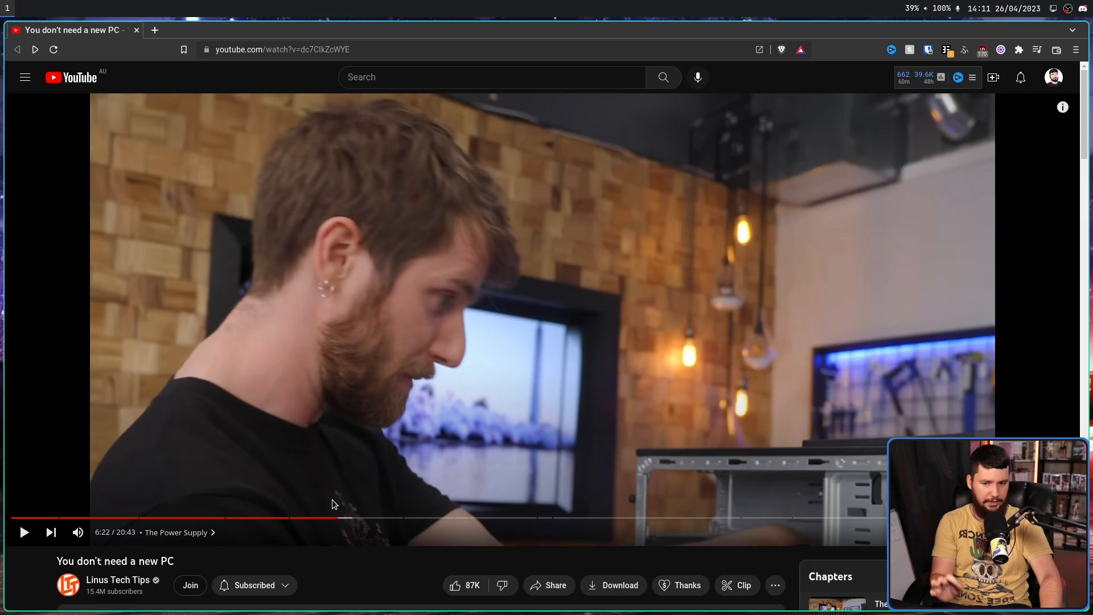
pyautogui.moveTo(795, 519)
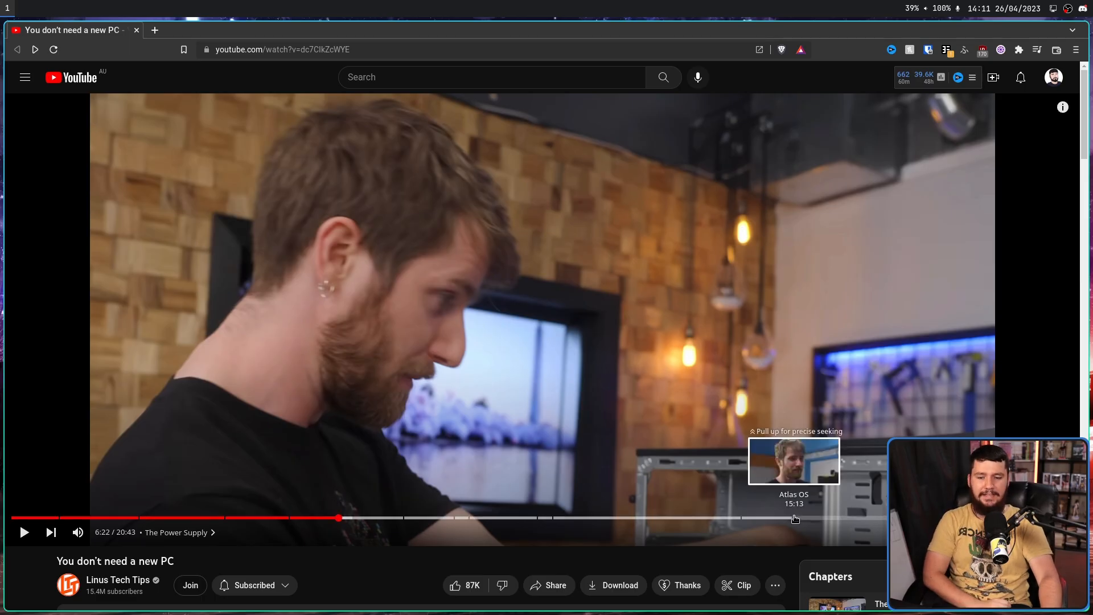
pyautogui.click(791, 517)
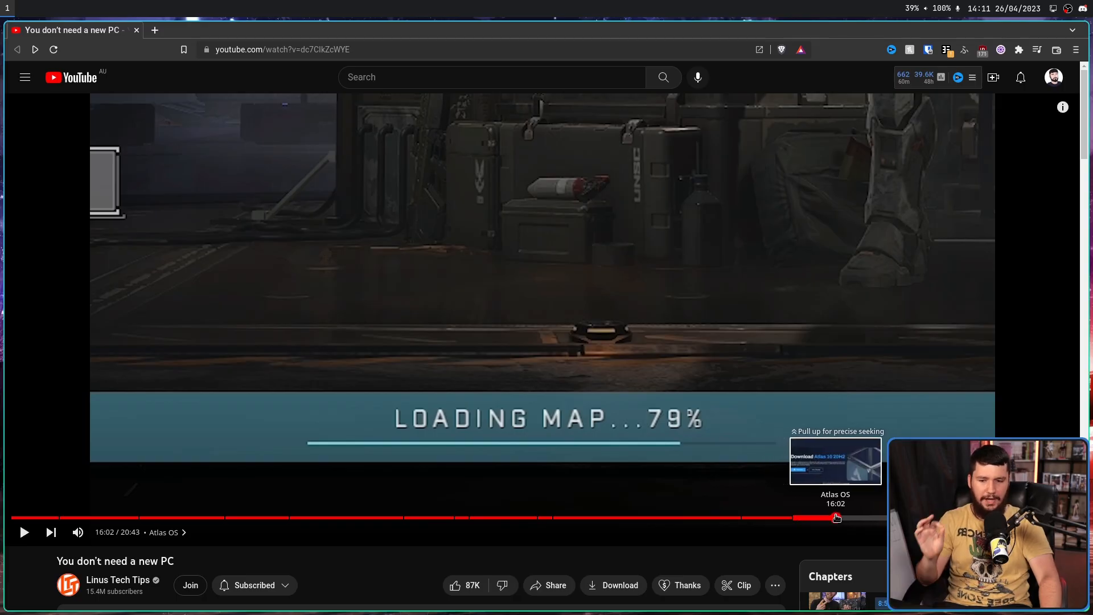
pyautogui.click(836, 519)
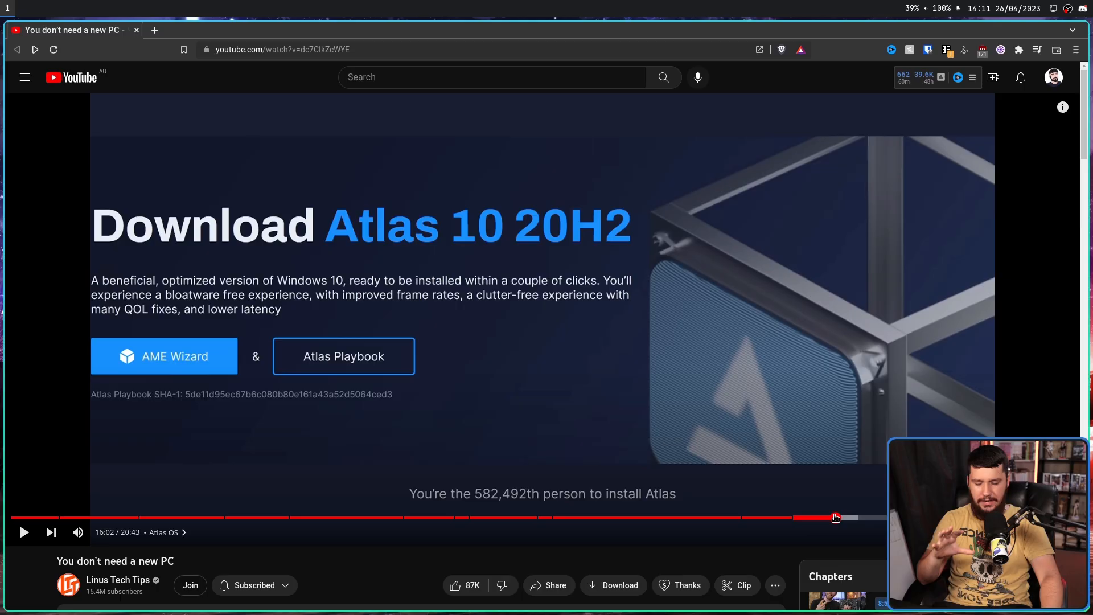
pyautogui.moveTo(595, 465)
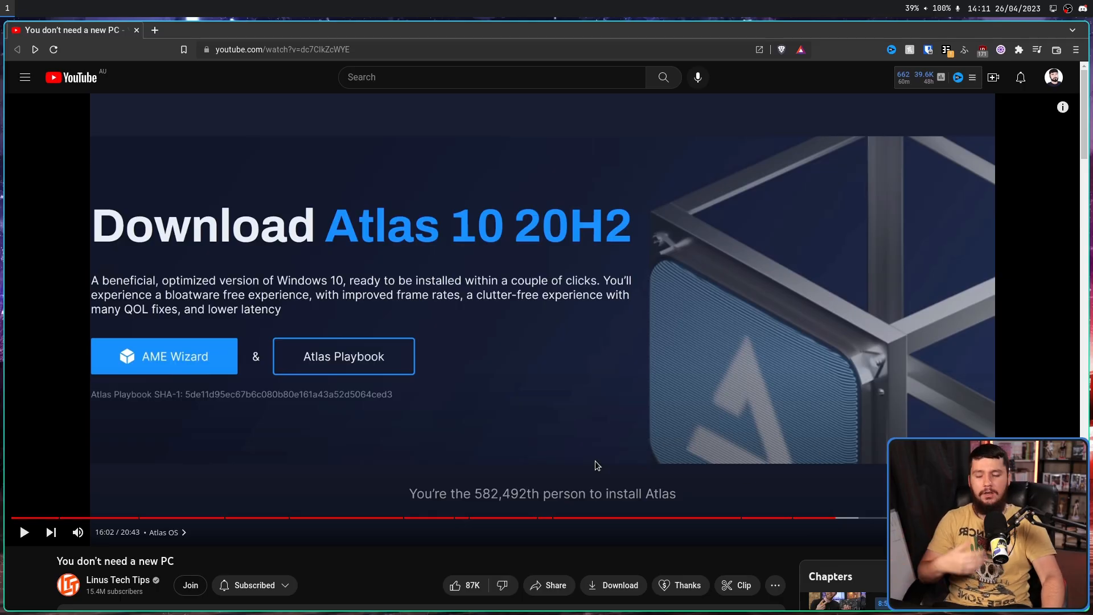
pyautogui.click(88, 518)
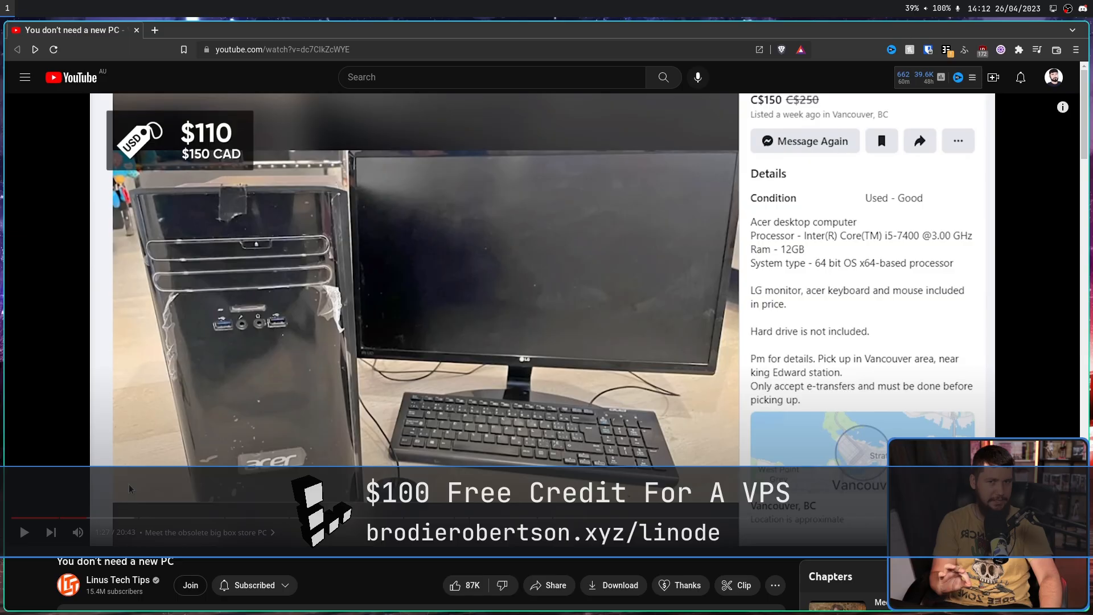
pyautogui.moveTo(222, 513)
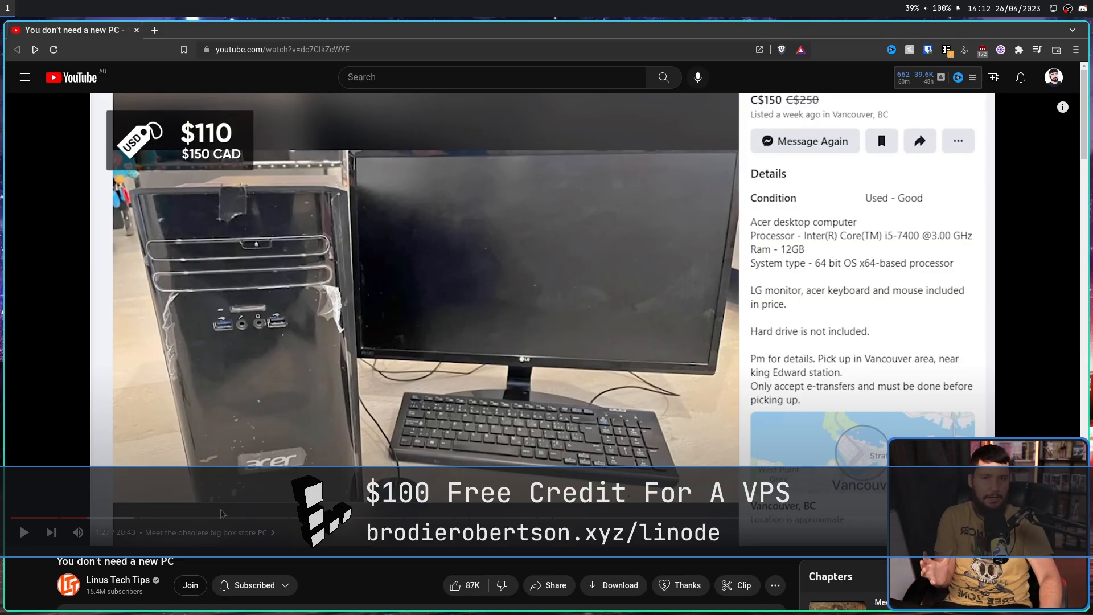
pyautogui.moveTo(220, 518)
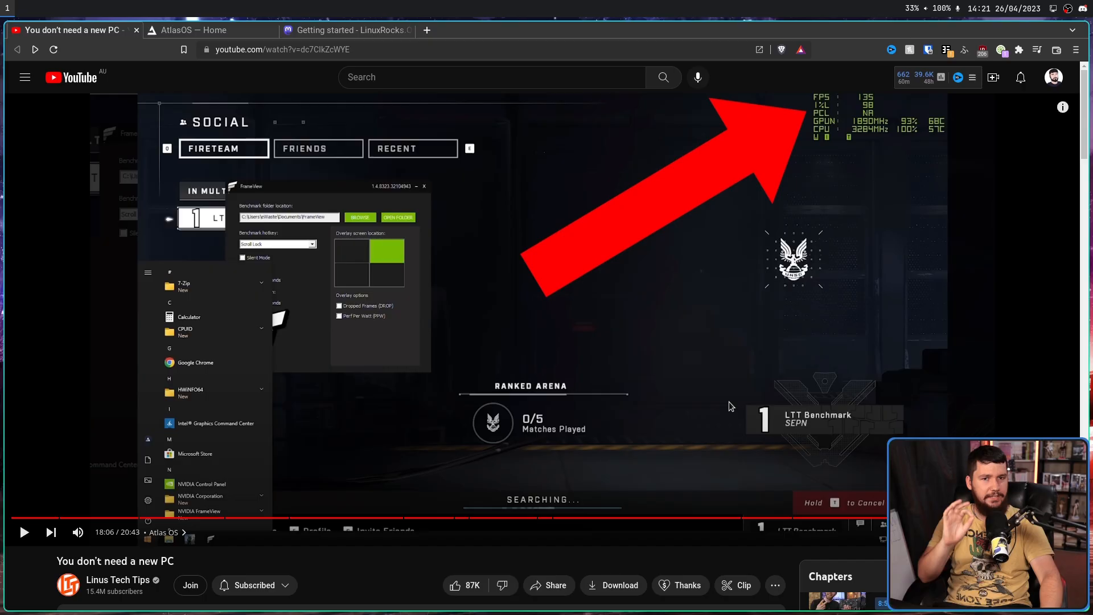
pyautogui.moveTo(723, 401)
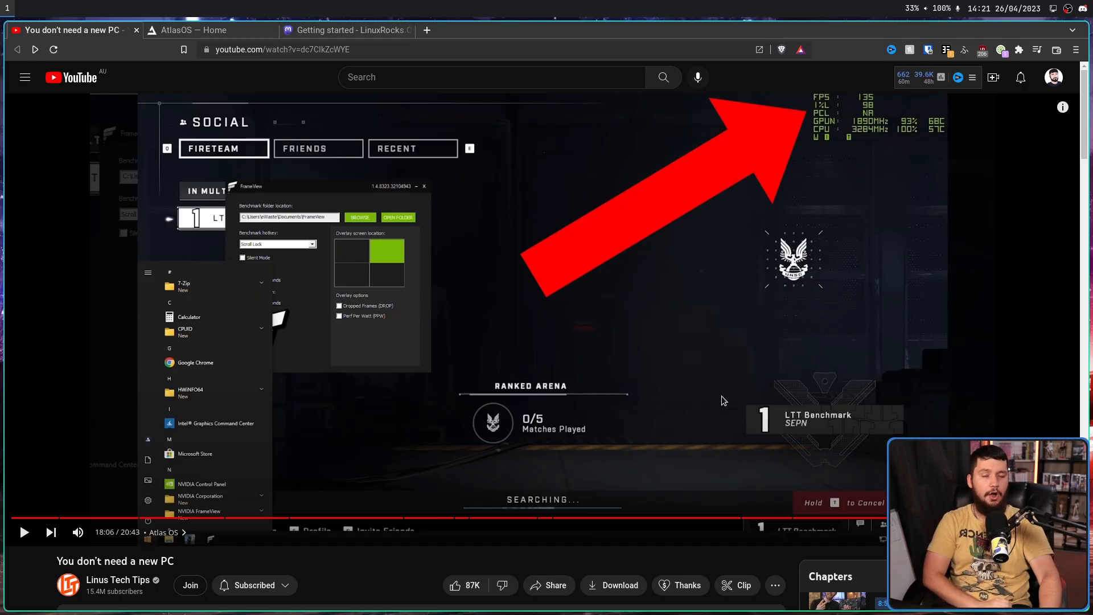
# Let the benchmark footage play and pause it at 18:17.
pyautogui.write('chrom')
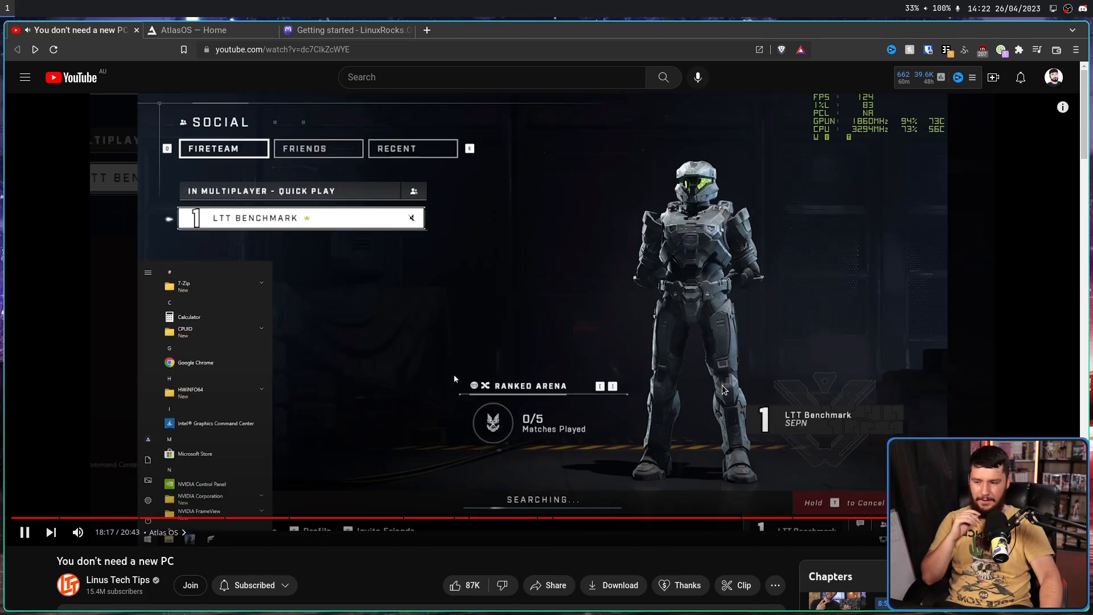
pyautogui.click(23, 532)
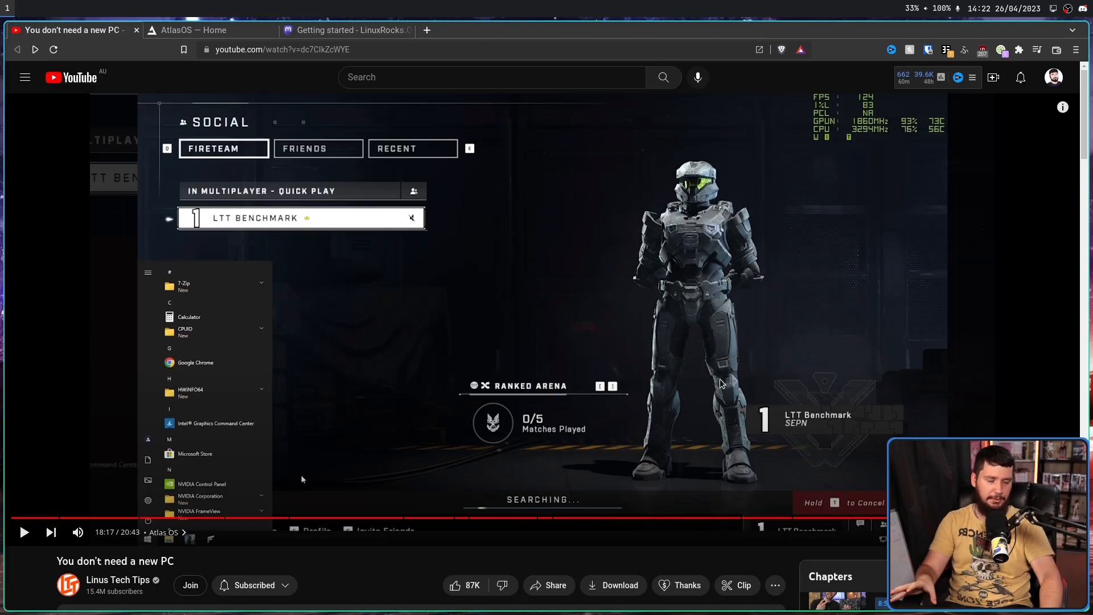
pyautogui.moveTo(719, 378)
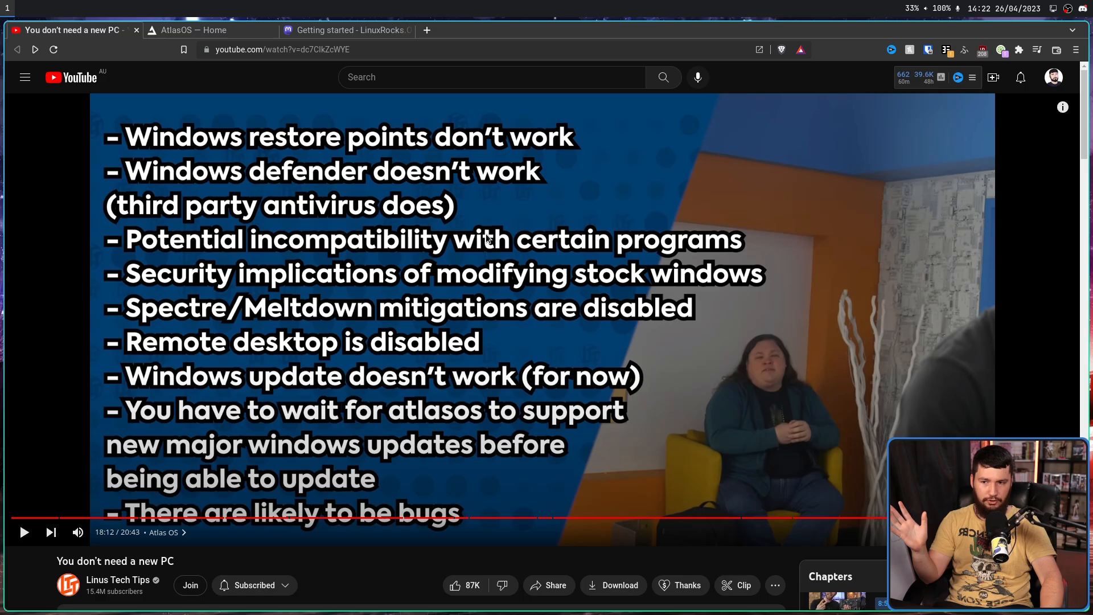
pyautogui.moveTo(477, 247)
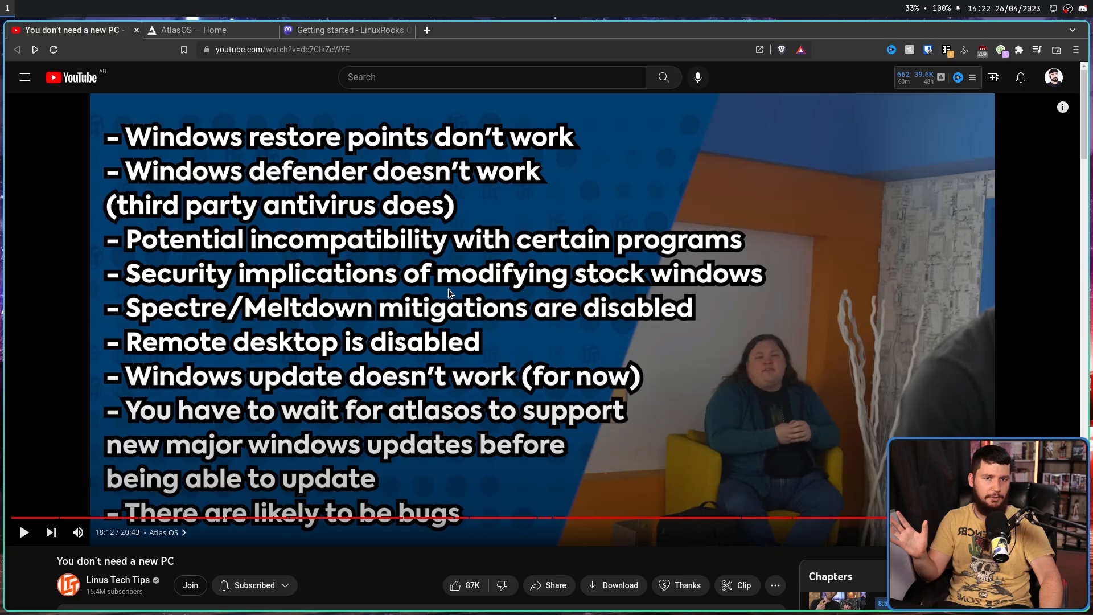
pyautogui.moveTo(446, 289)
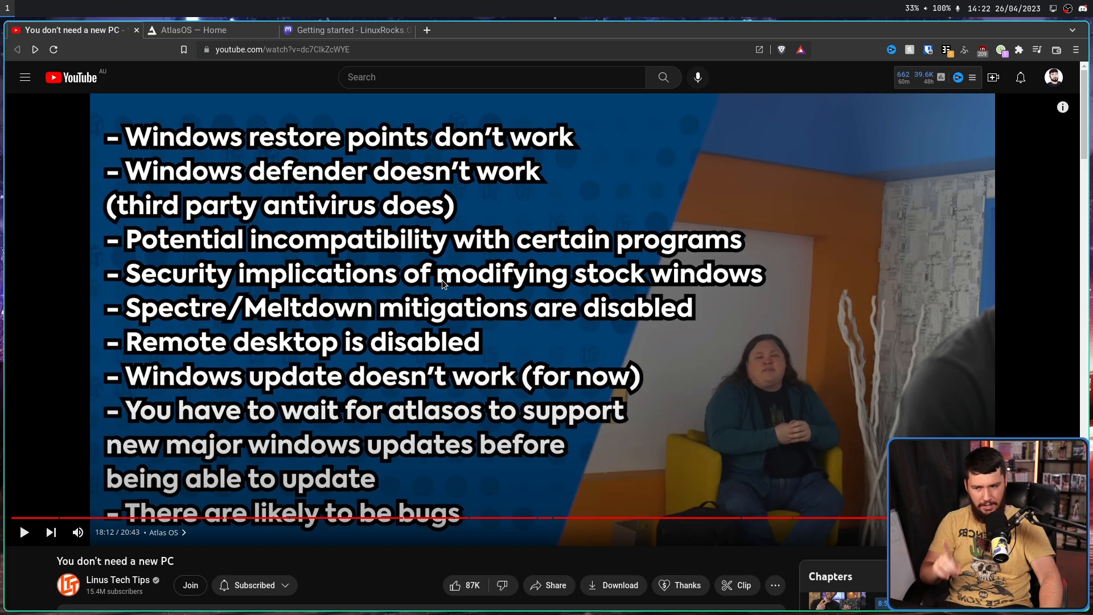
pyautogui.moveTo(437, 282)
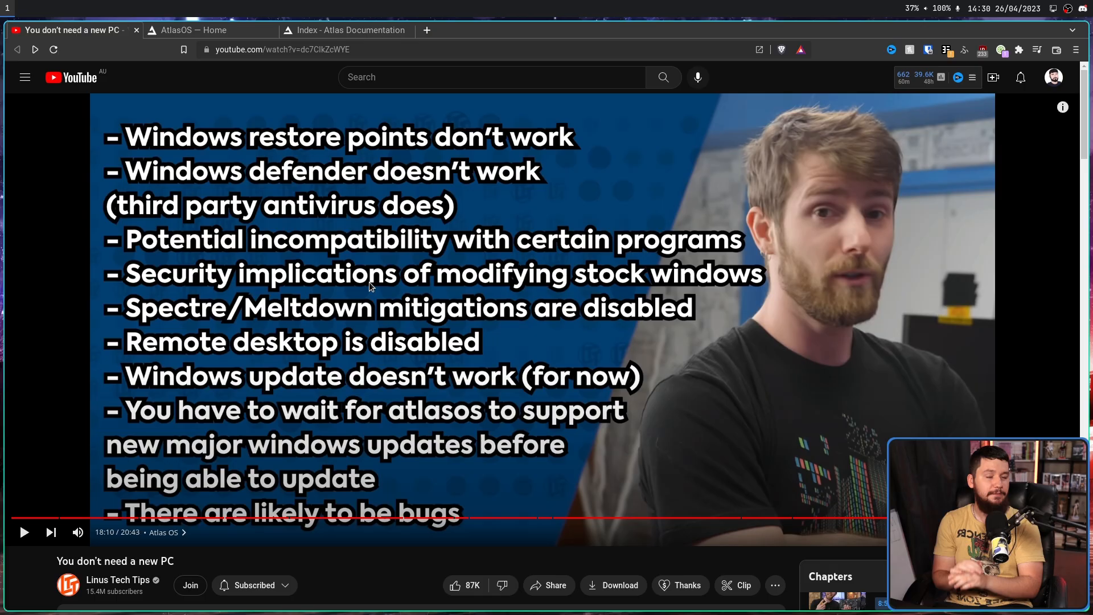
pyautogui.moveTo(489, 203)
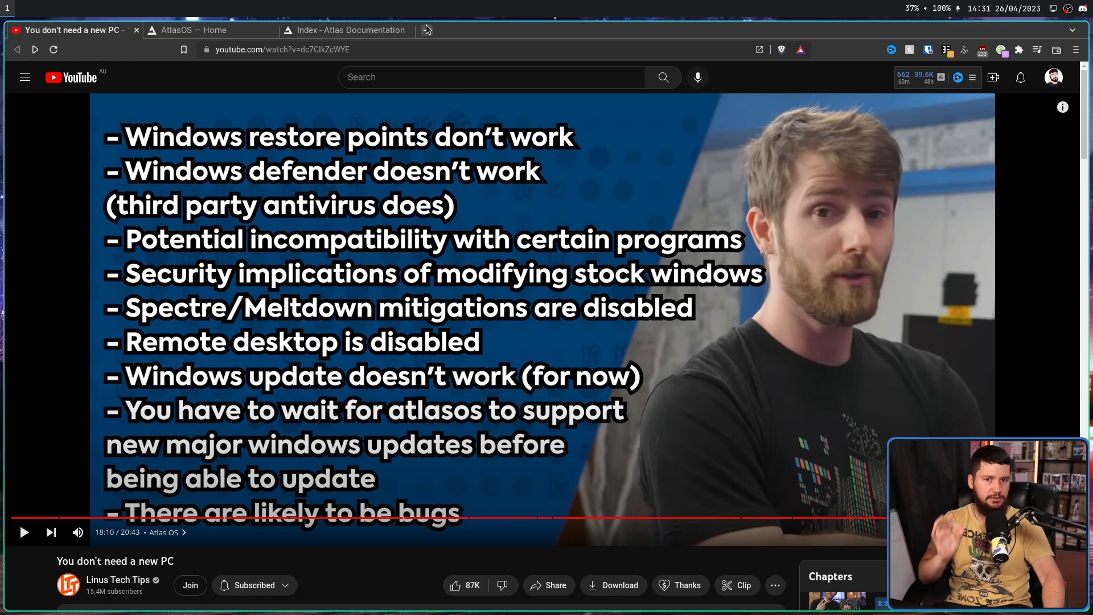
# Show the Atlas docs Mitigations section, then return to the video's i5-6400 vs i5-7400 comparison.
pyautogui.click(346, 29)
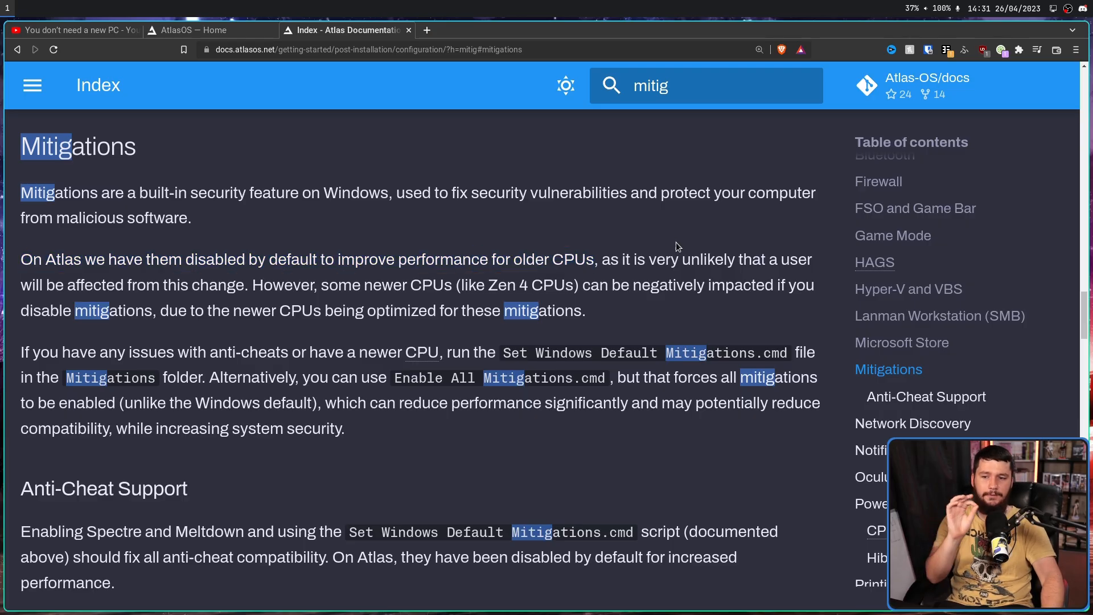
pyautogui.moveTo(492, 278)
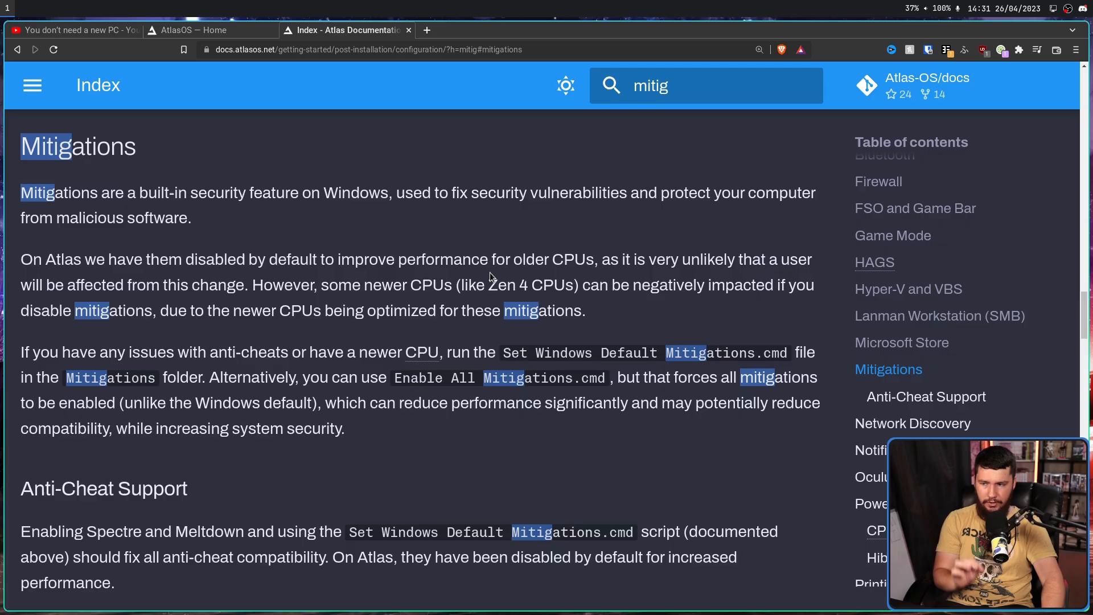
pyautogui.moveTo(300, 280)
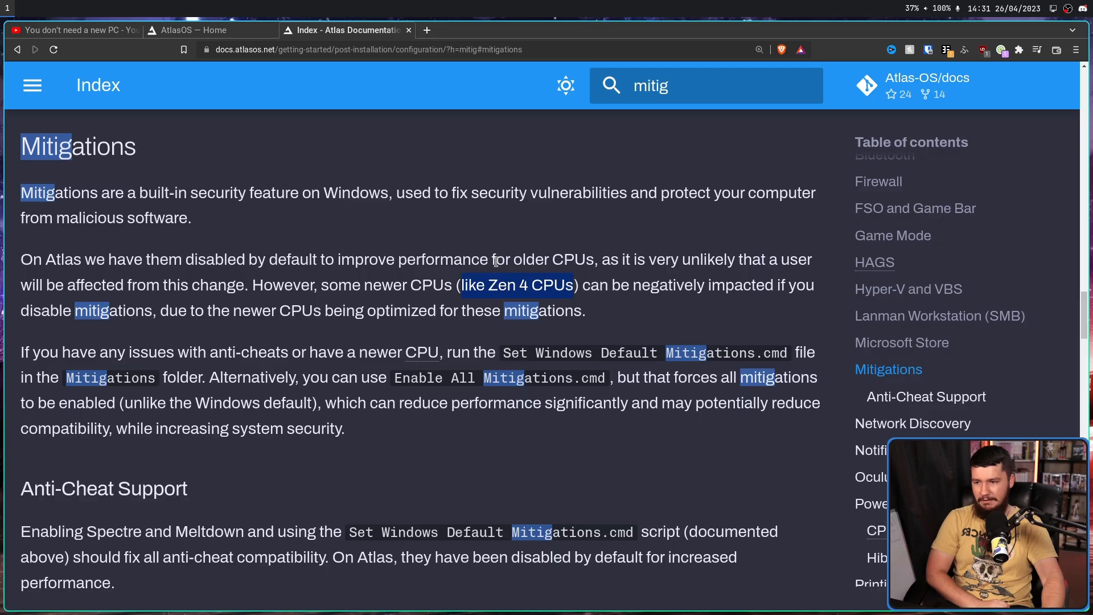
pyautogui.moveTo(252, 299)
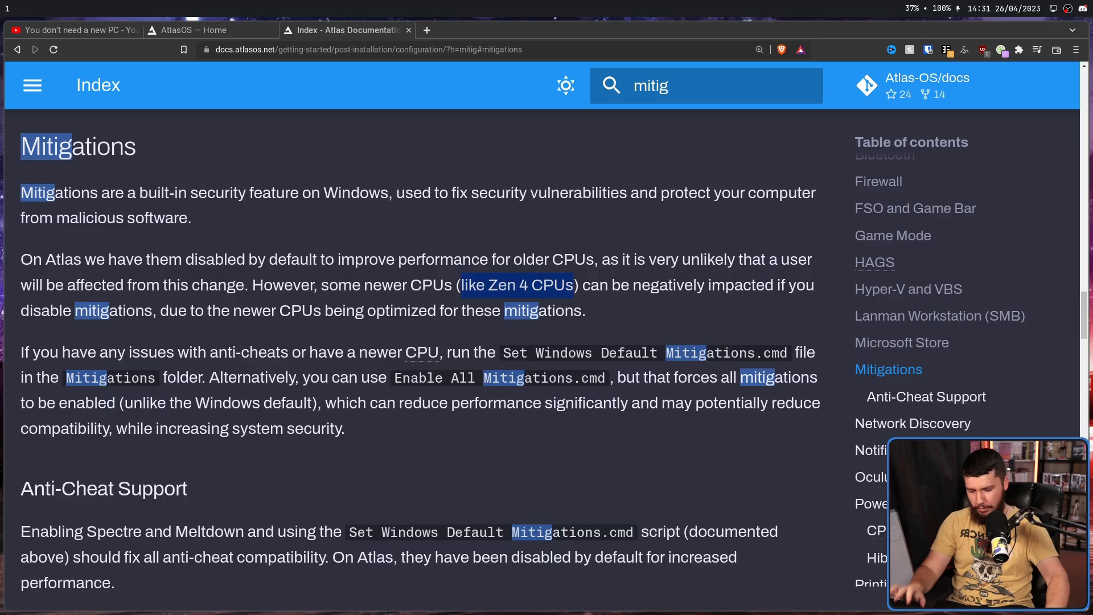
pyautogui.click(69, 30)
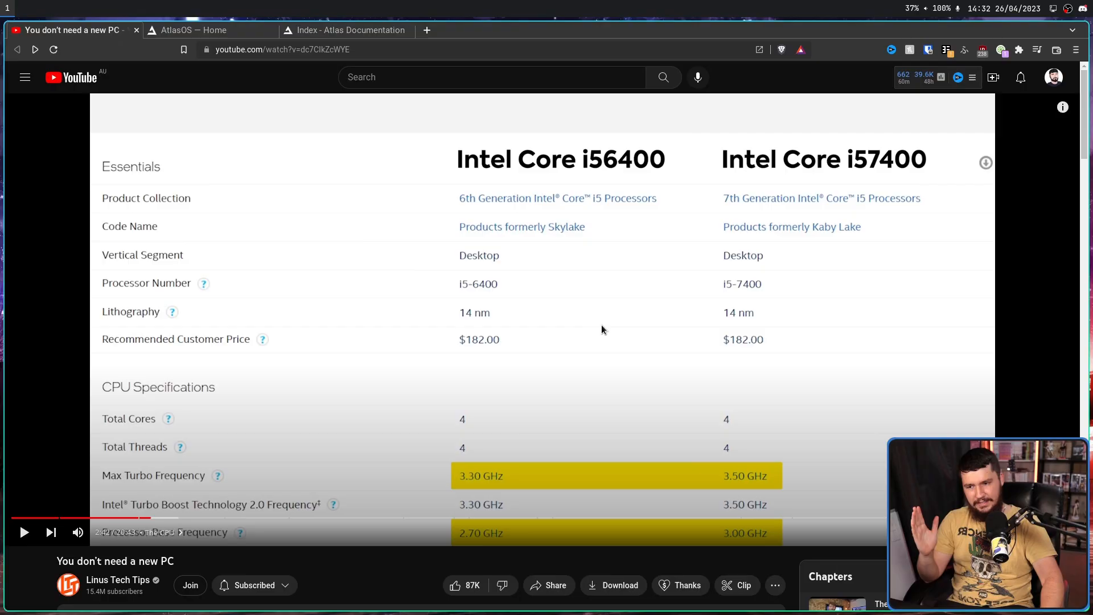
pyautogui.moveTo(752, 198)
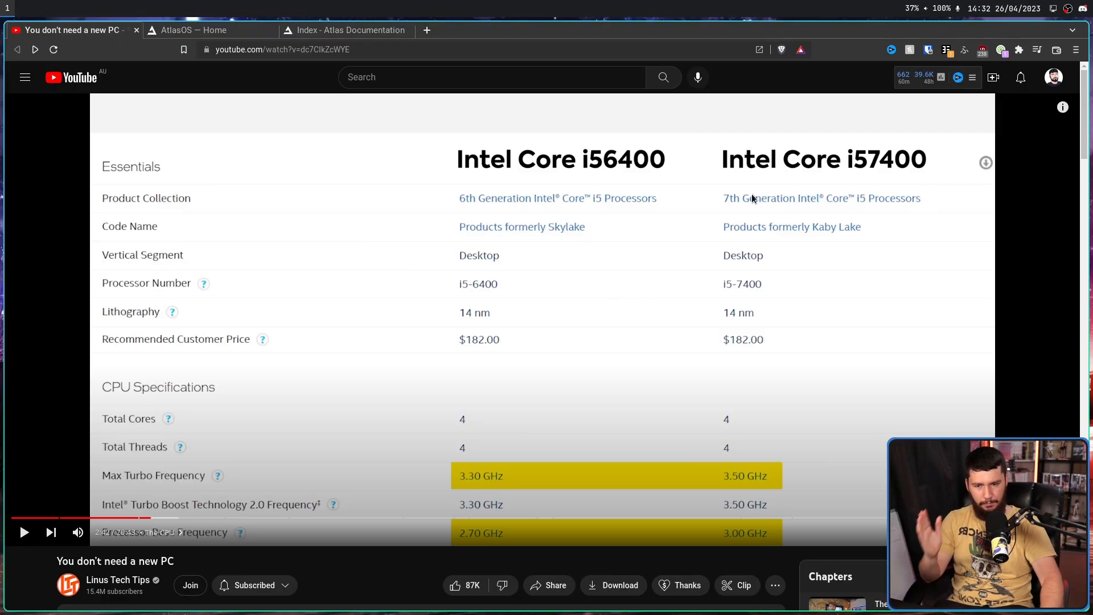
pyautogui.moveTo(747, 209)
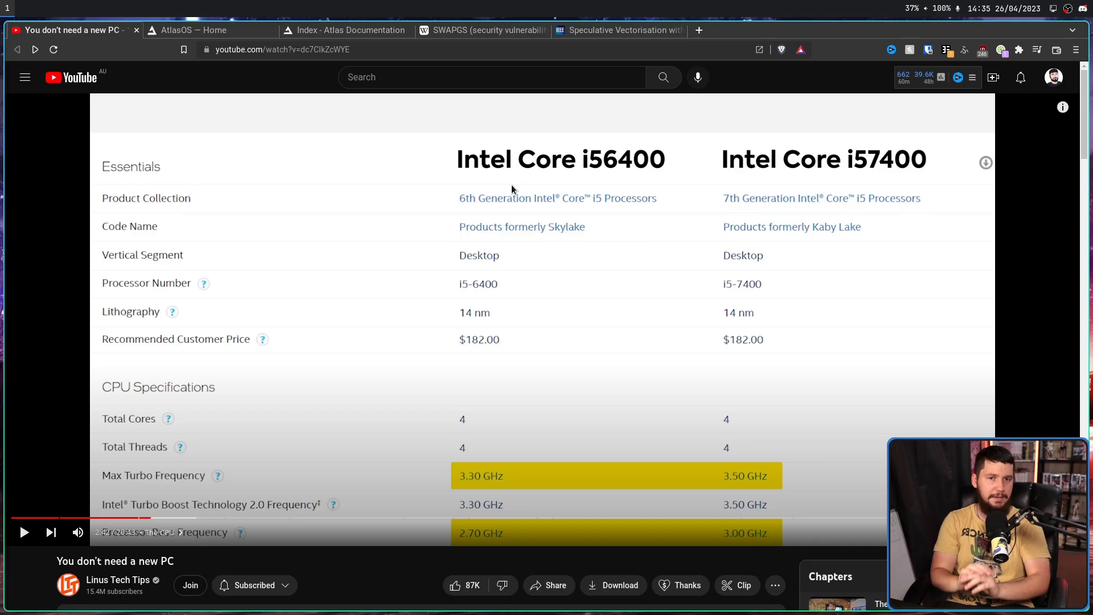
pyautogui.moveTo(543, 174)
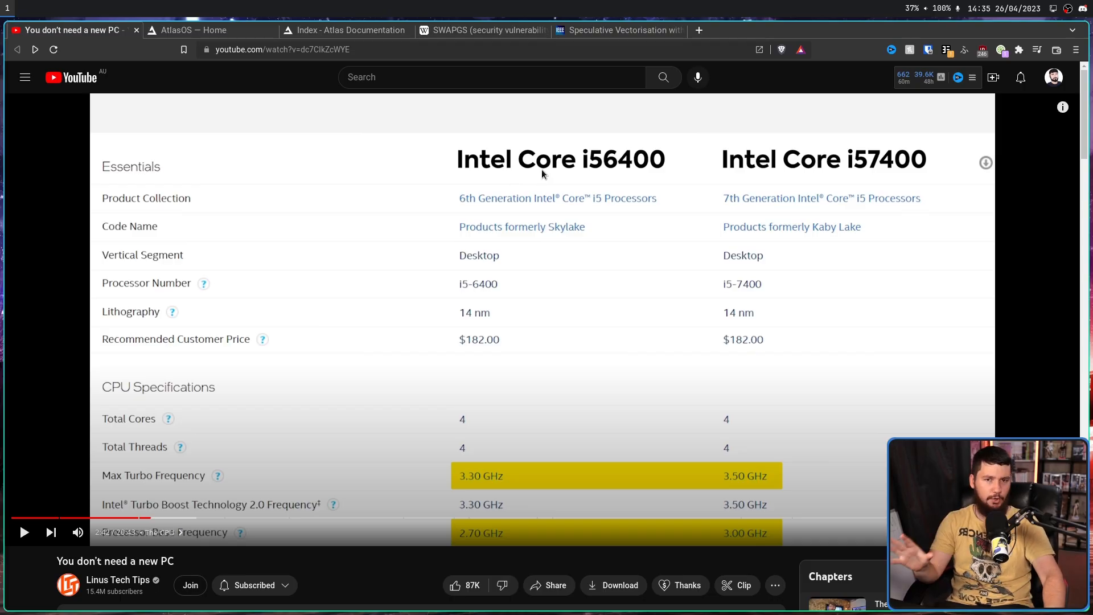
pyautogui.moveTo(570, 220)
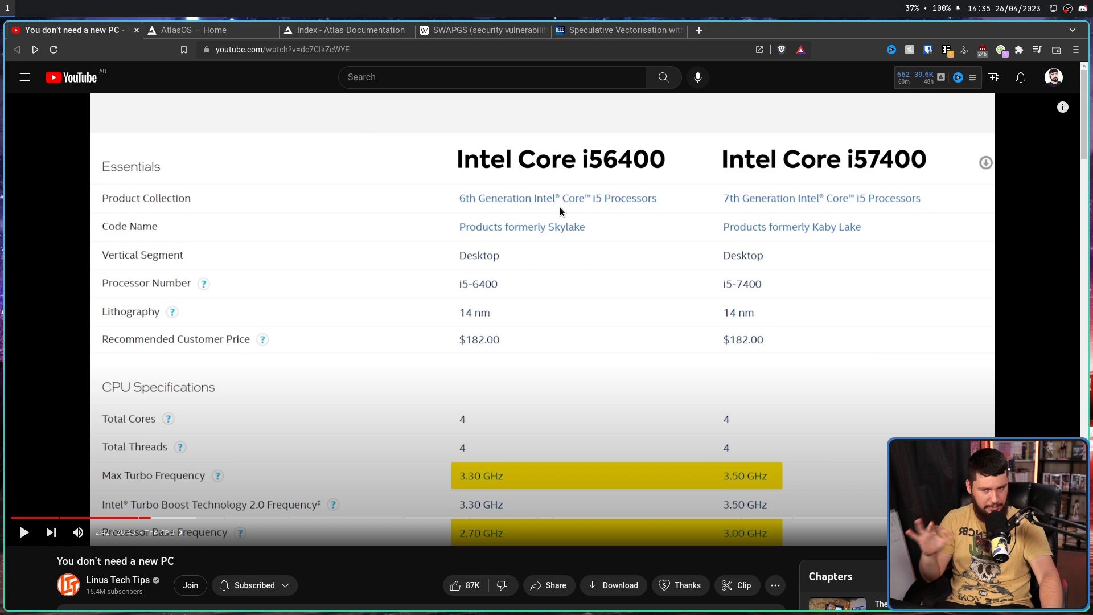
pyautogui.moveTo(584, 207)
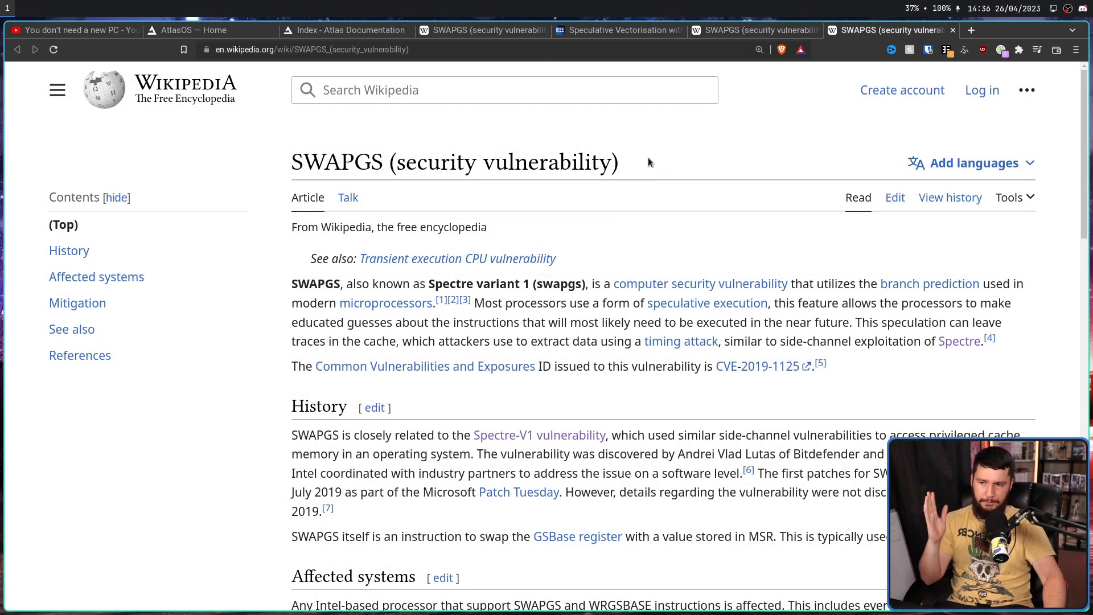
pyautogui.moveTo(837, 184)
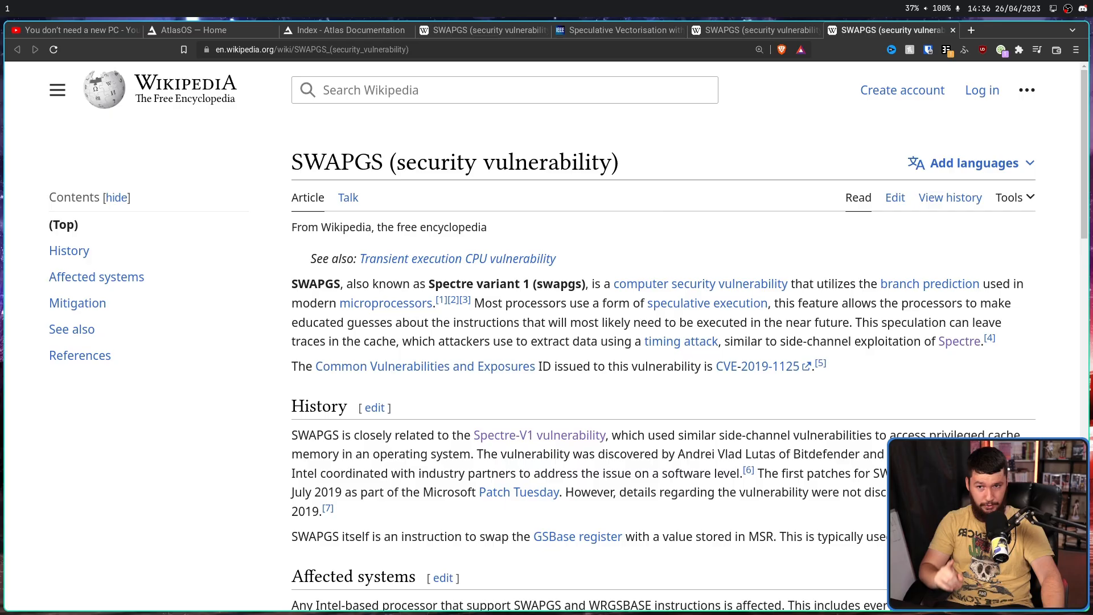
# Show the Wikipedia SWAPGS article, then switch to the IEEE Speculative Vectorisation paper.
pyautogui.click(618, 29)
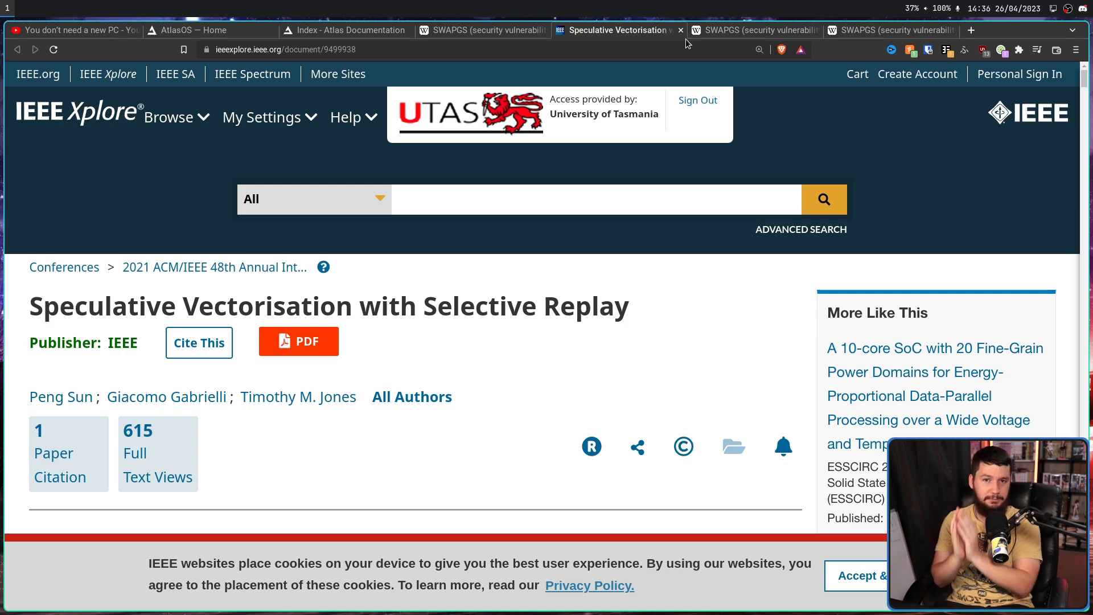
# Scroll to the paper's abstract, then bring up the Atlas docs Anti-Cheat Support section.
pyautogui.scroll(-3)
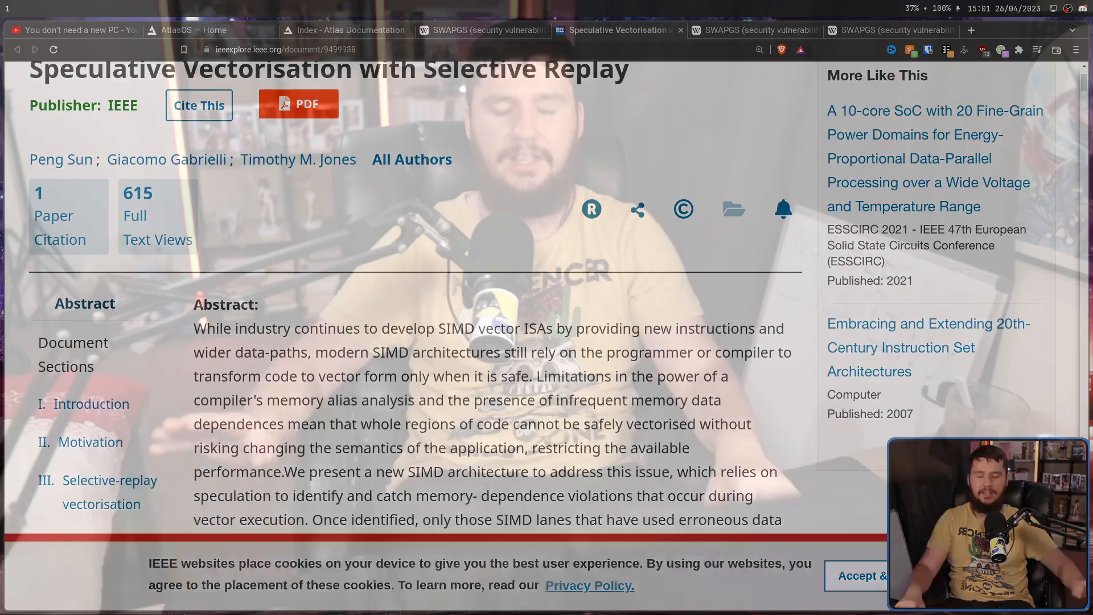
pyautogui.click(948, 29)
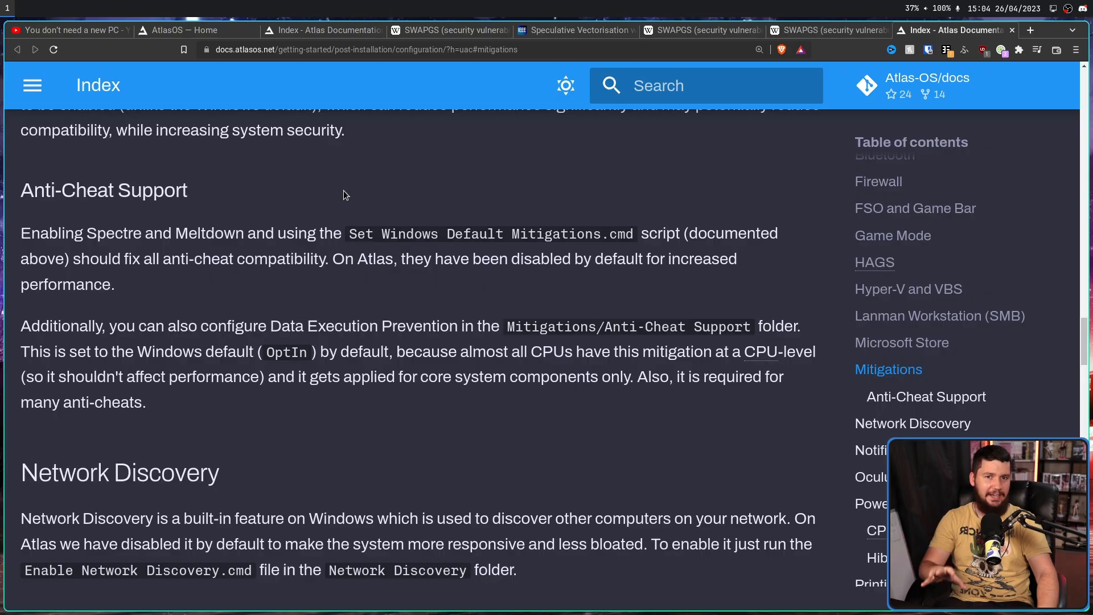
pyautogui.moveTo(322, 186)
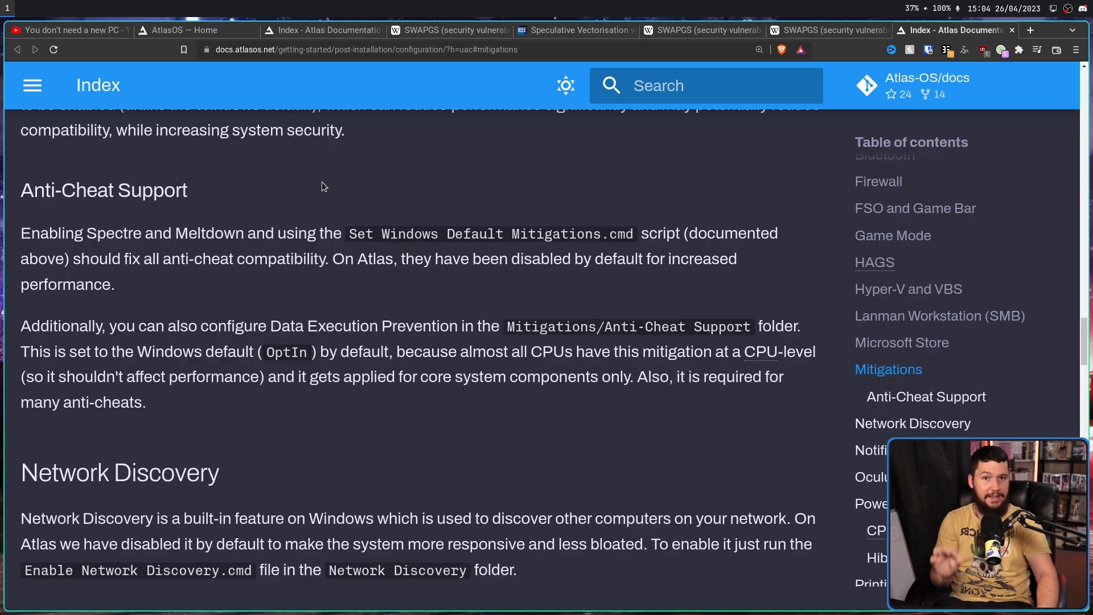
pyautogui.moveTo(422, 226)
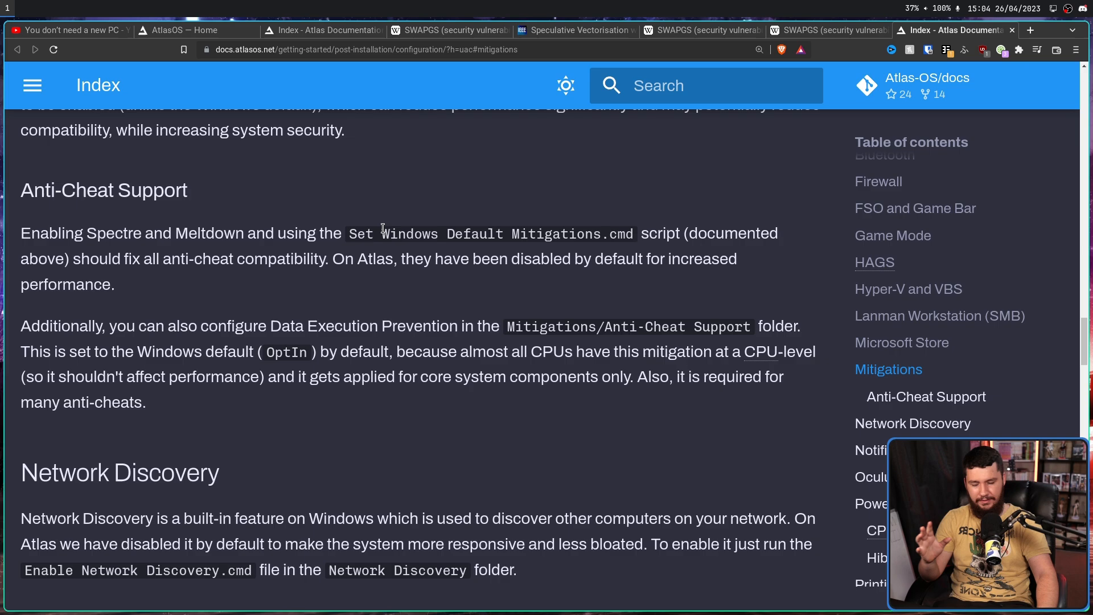
pyautogui.moveTo(383, 222)
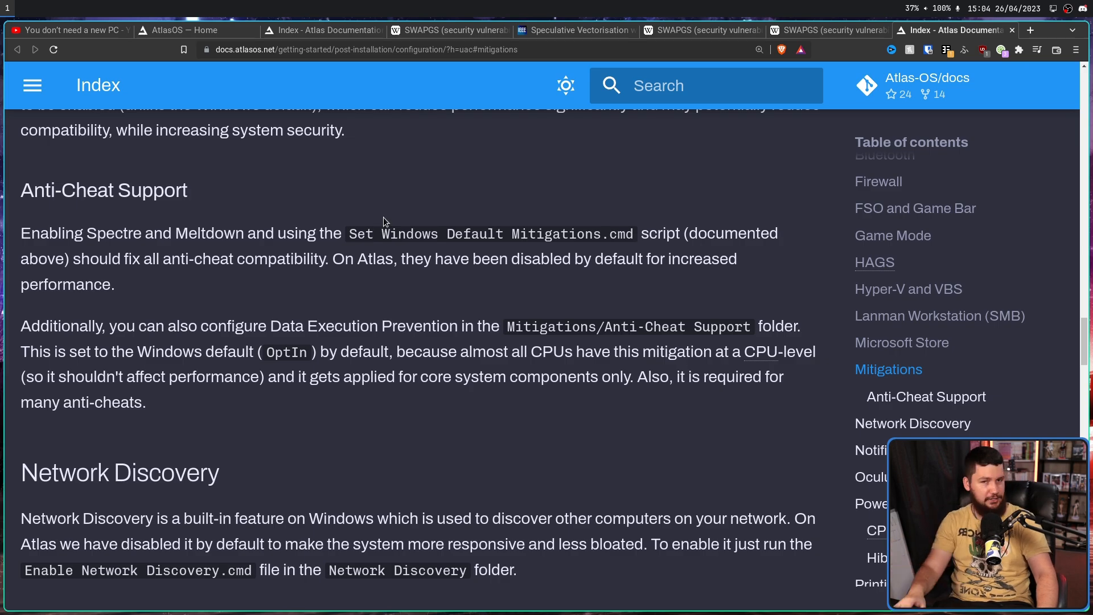
# Revisit the video's drawbacks list, then show the Atlas docs UAC section.
pyautogui.click(62, 30)
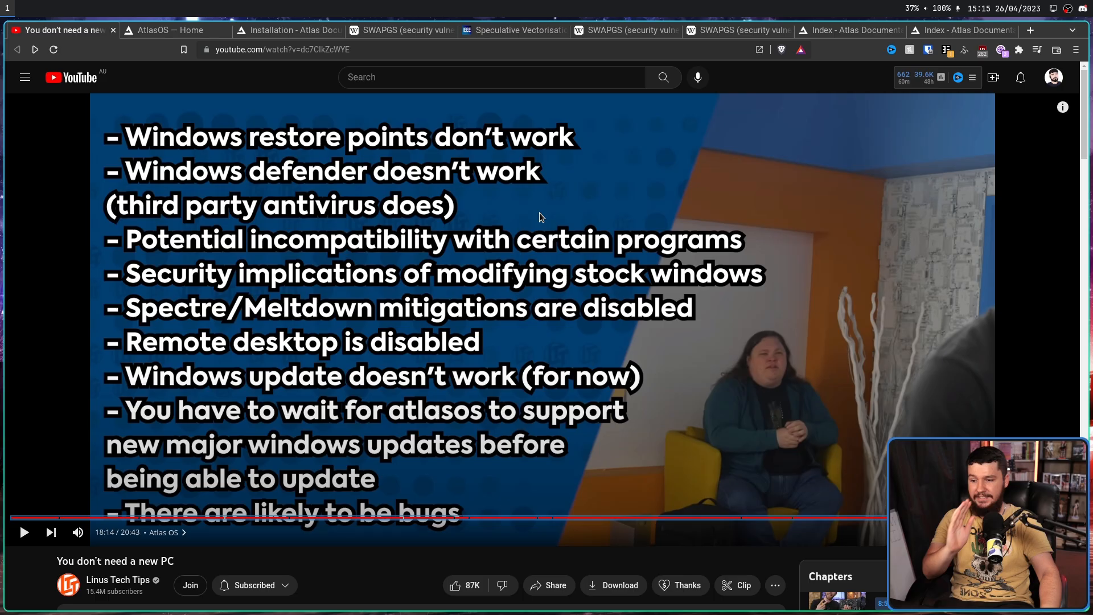
pyautogui.moveTo(971, 30)
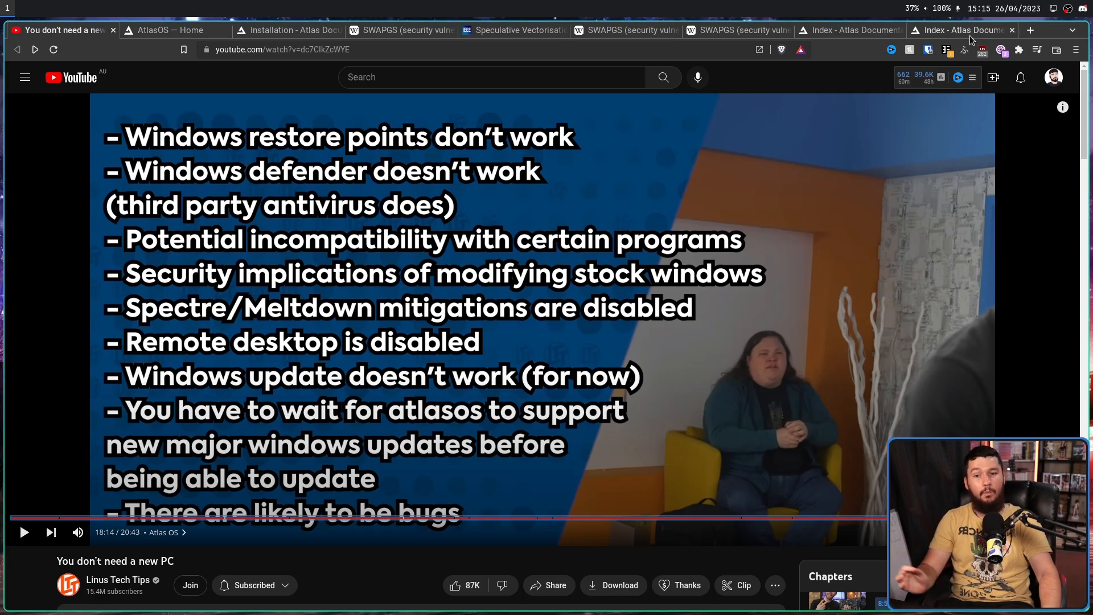
pyautogui.click(963, 30)
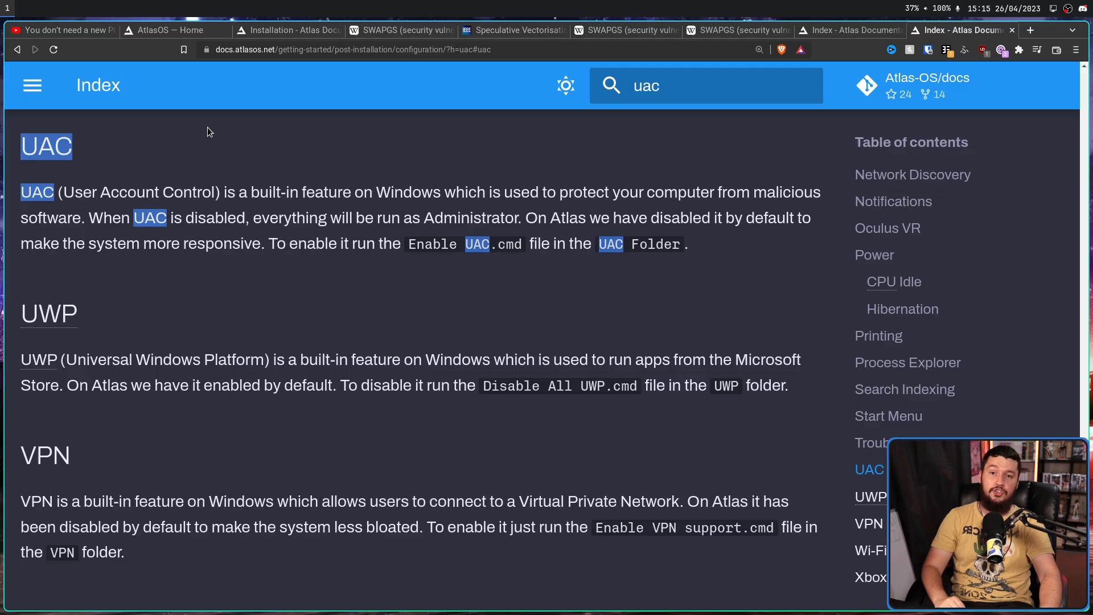
pyautogui.moveTo(213, 139)
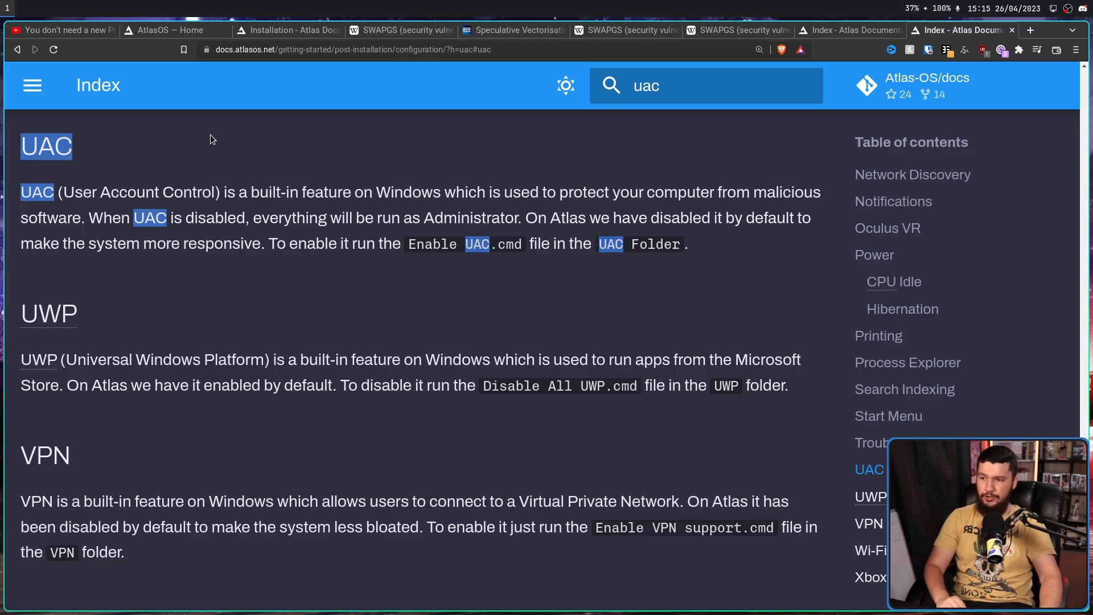
pyautogui.moveTo(398, 176)
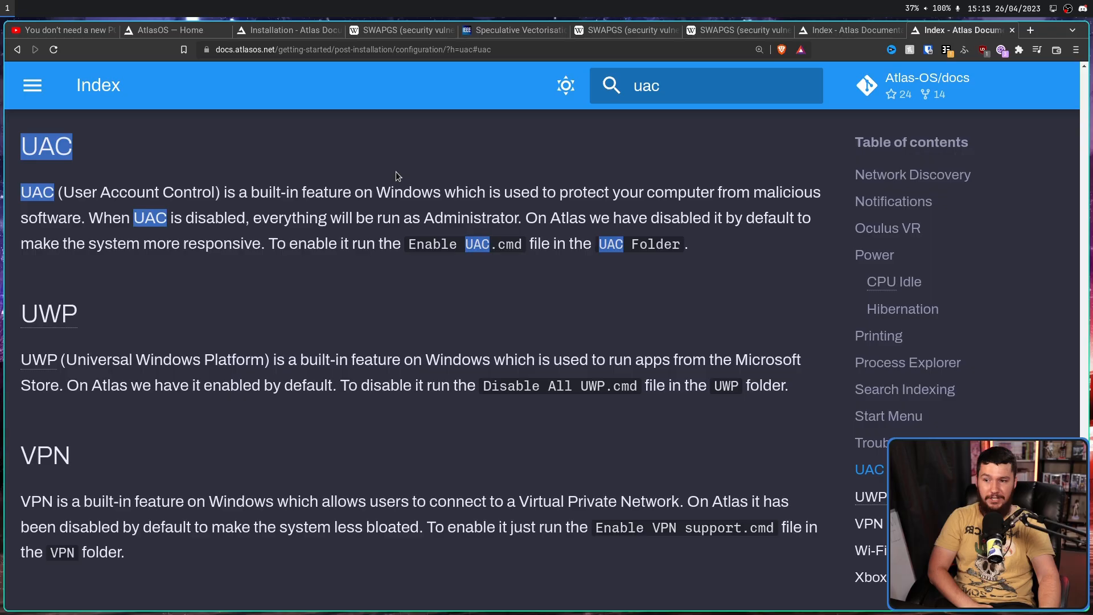
pyautogui.moveTo(660, 196)
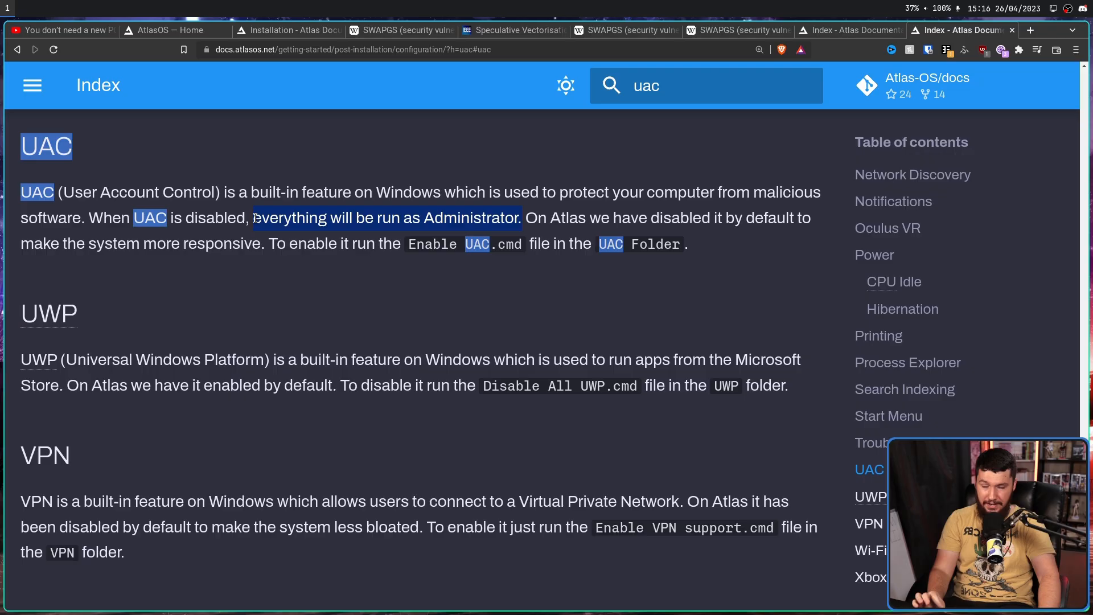
pyautogui.click(393, 197)
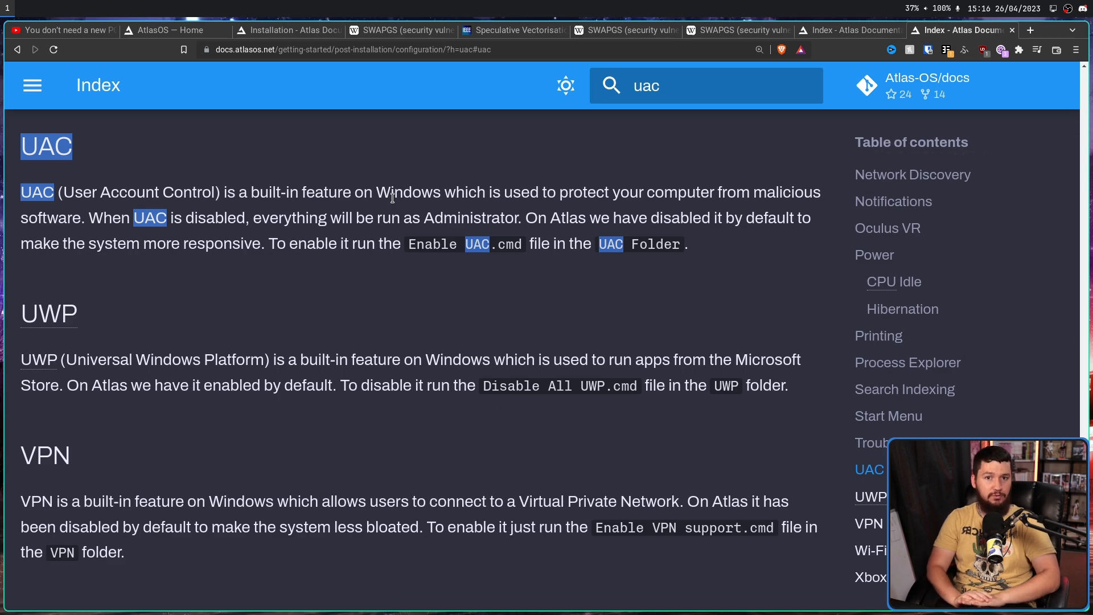
pyautogui.moveTo(607, 307)
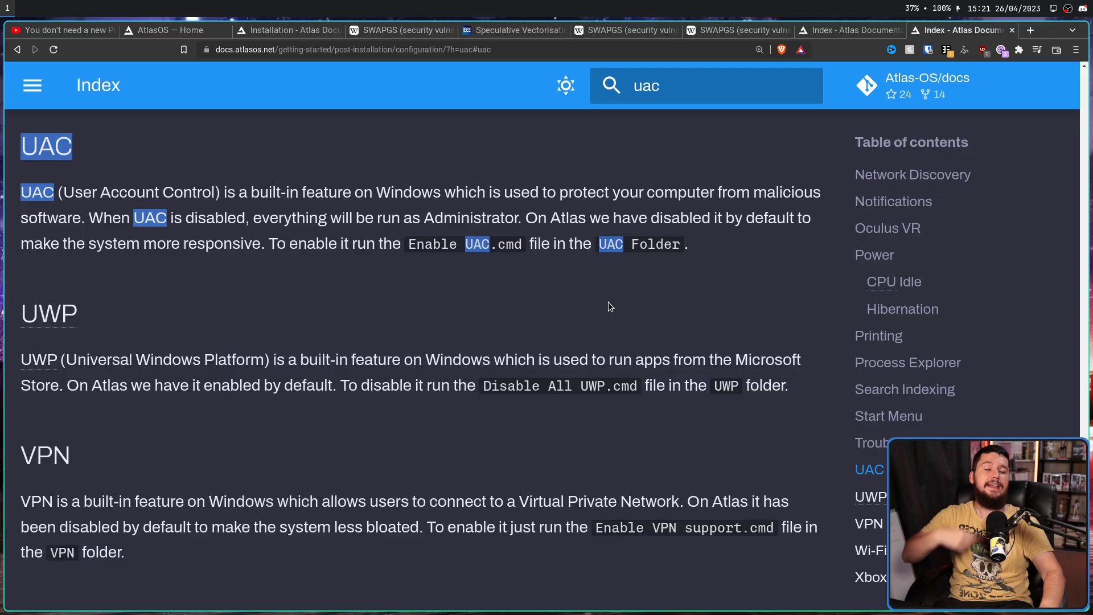
pyautogui.moveTo(667, 225)
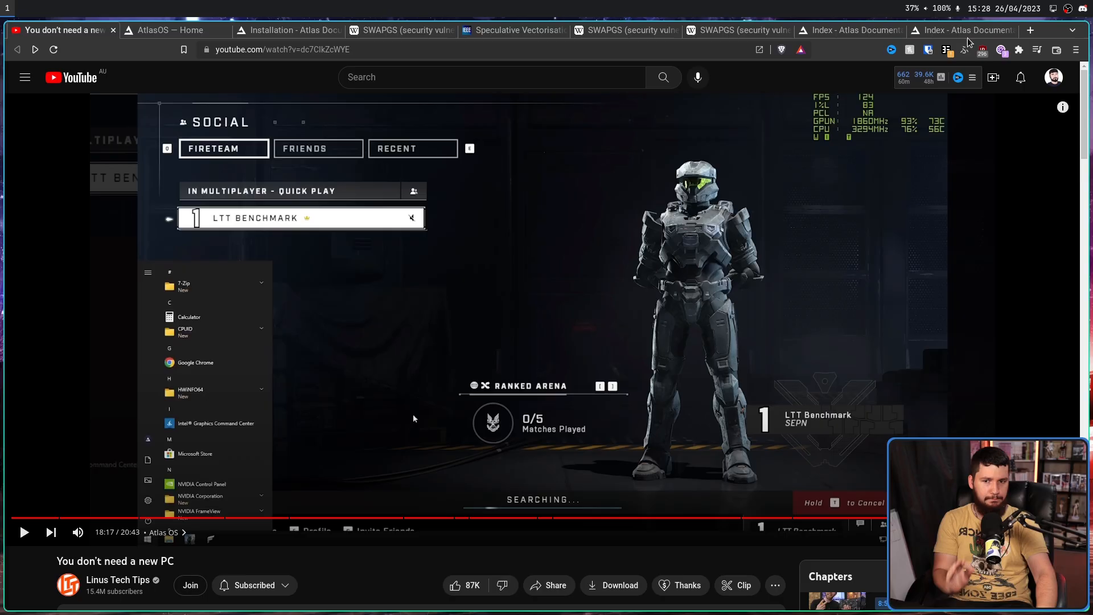
pyautogui.click(963, 29)
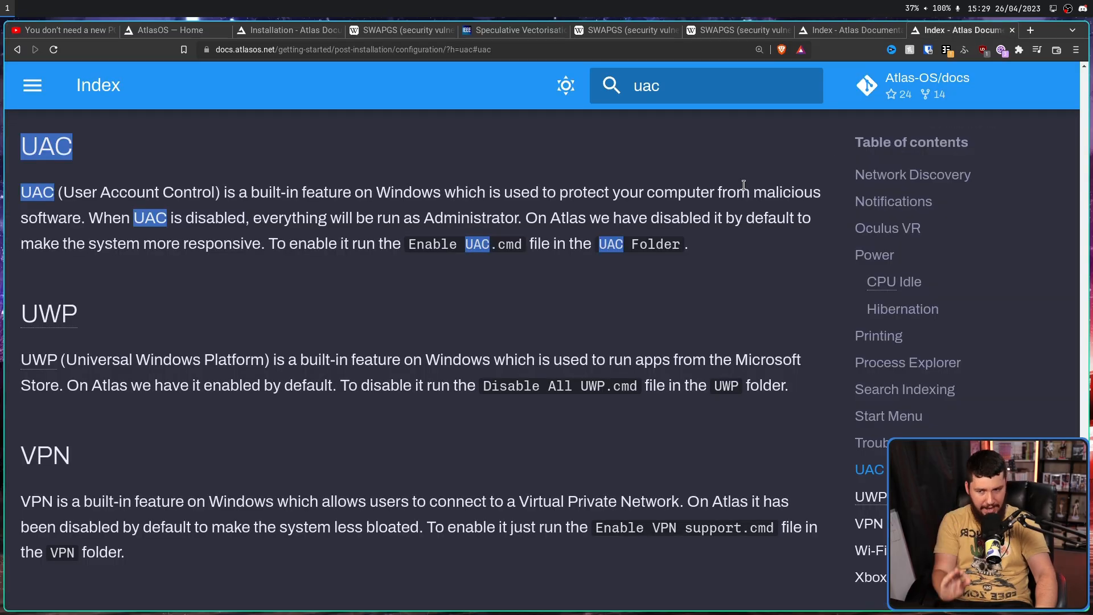
pyautogui.moveTo(629, 204)
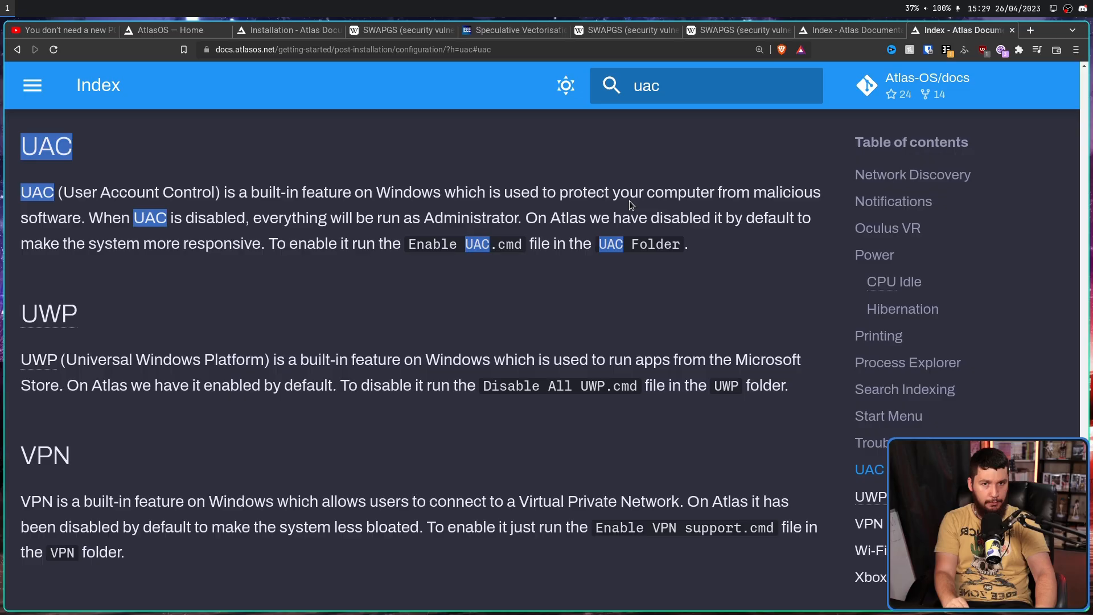
pyautogui.moveTo(524, 241)
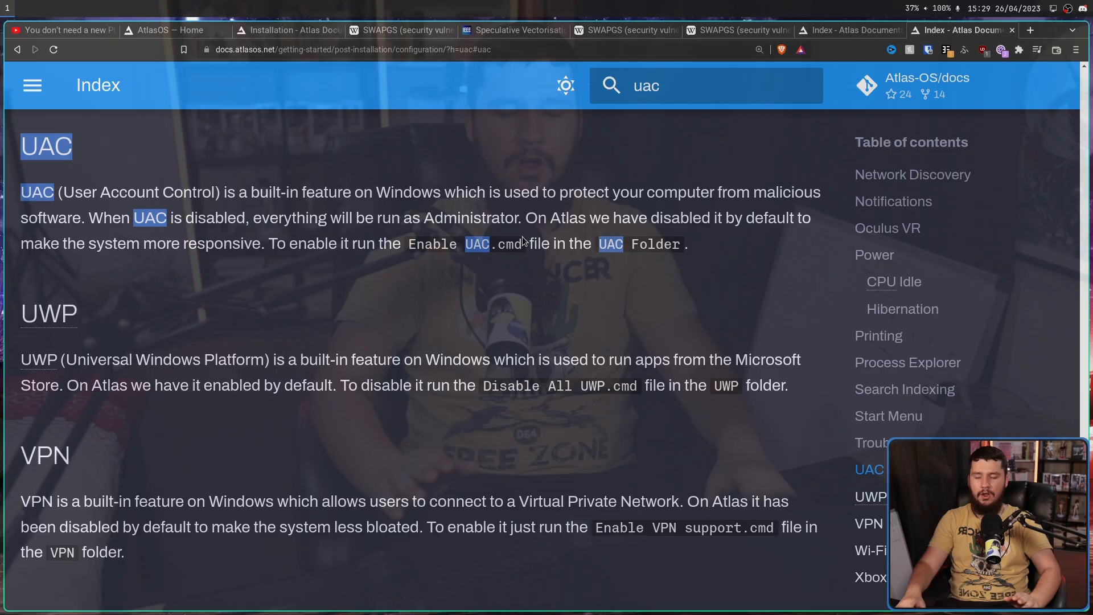
pyautogui.click(59, 30)
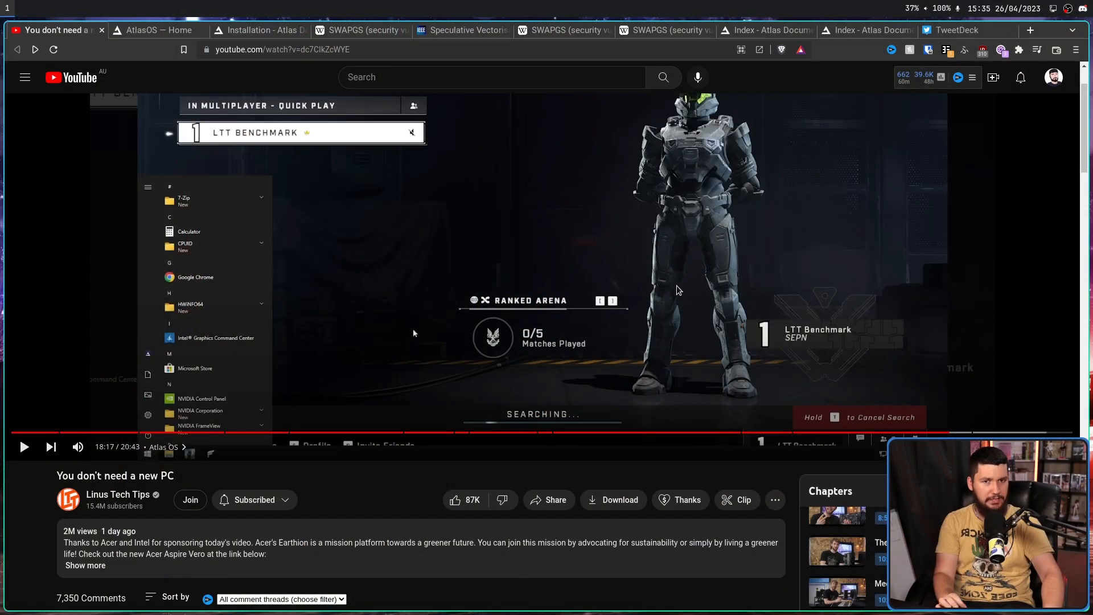